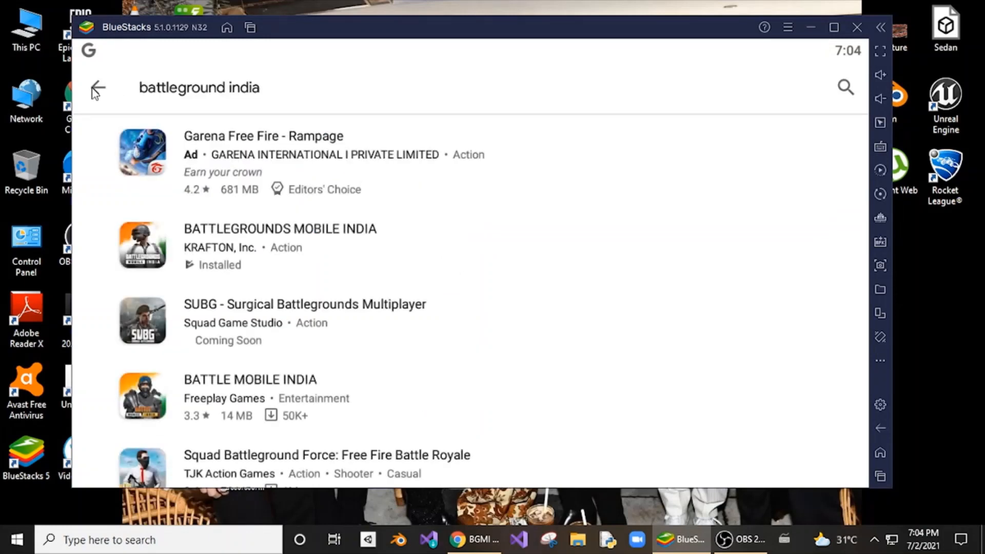
# - Back out of the Play Store search results to the BlueStacks home screen
pyautogui.click(97, 88)
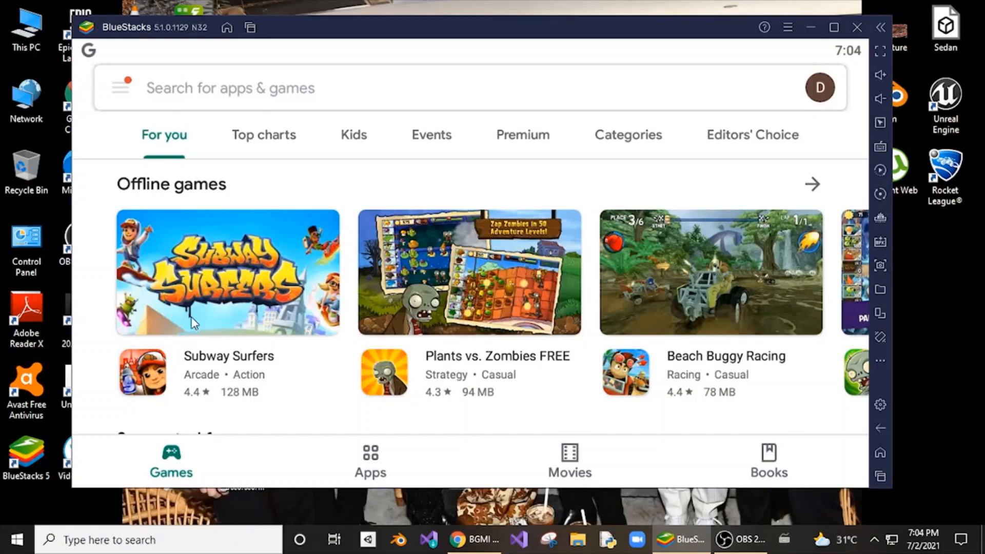
pyautogui.moveTo(227, 27)
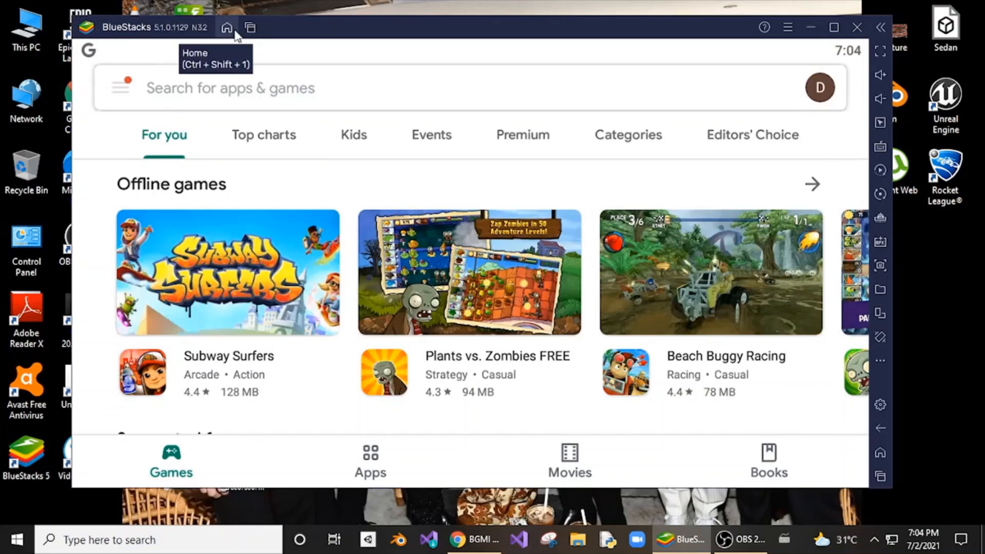
pyautogui.click(227, 26)
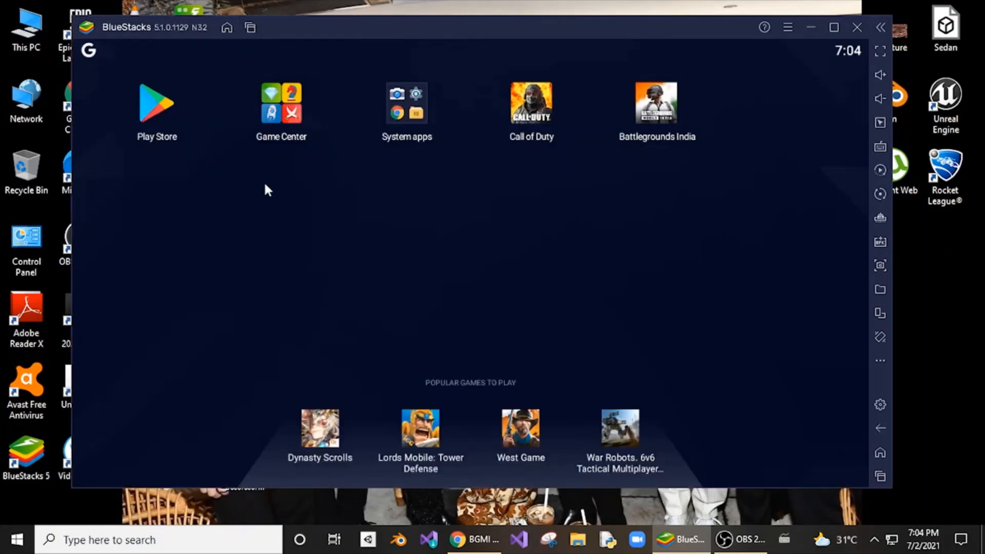
pyautogui.moveTo(880, 405)
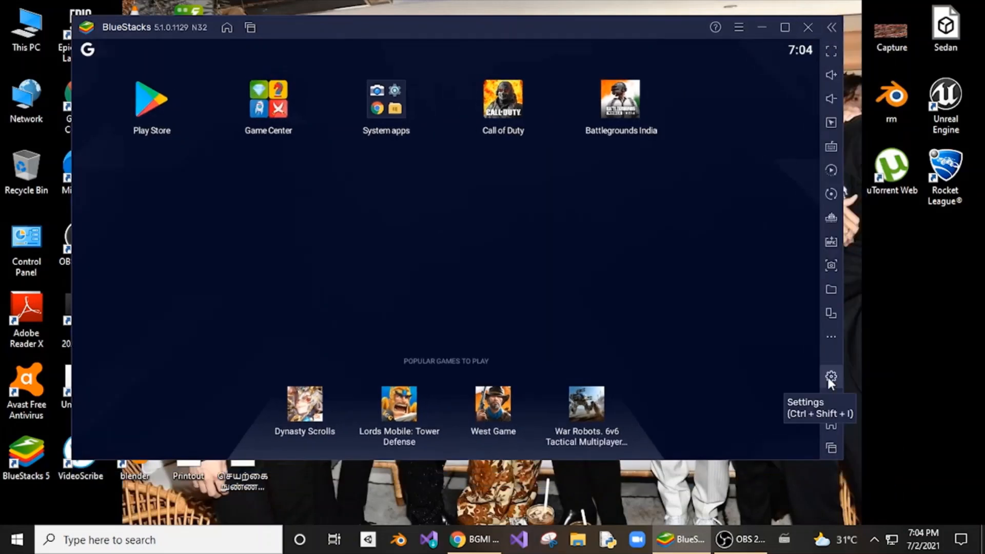
# - Check for updates in Settings > About, confirming 5.1.0.1129 is latest, then bring up File Explorer
pyautogui.click(829, 377)
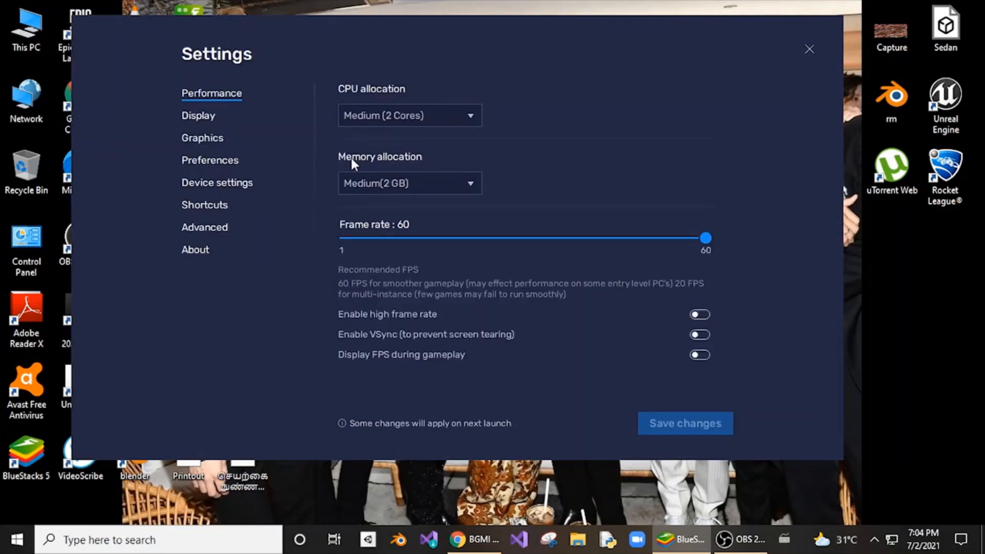
pyautogui.click(195, 249)
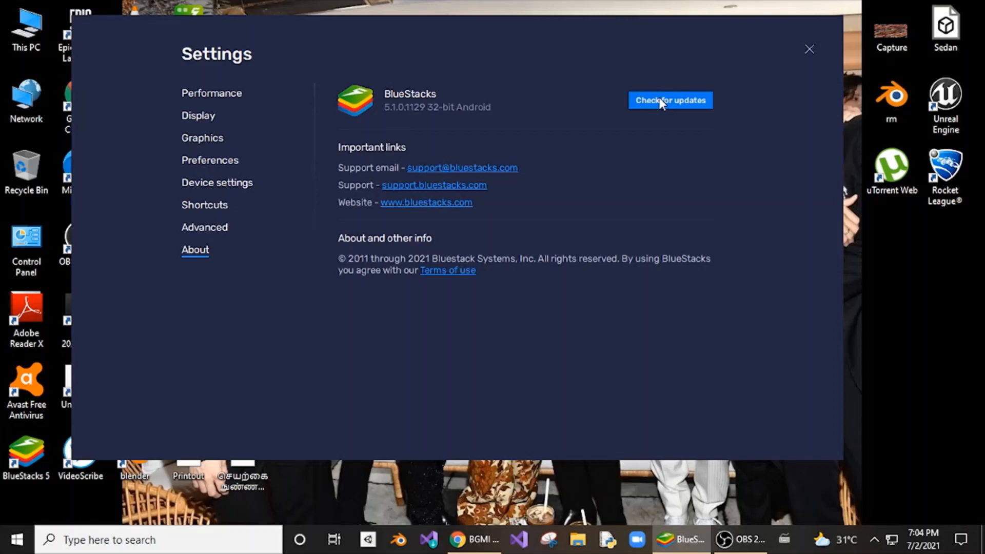
pyautogui.click(670, 100)
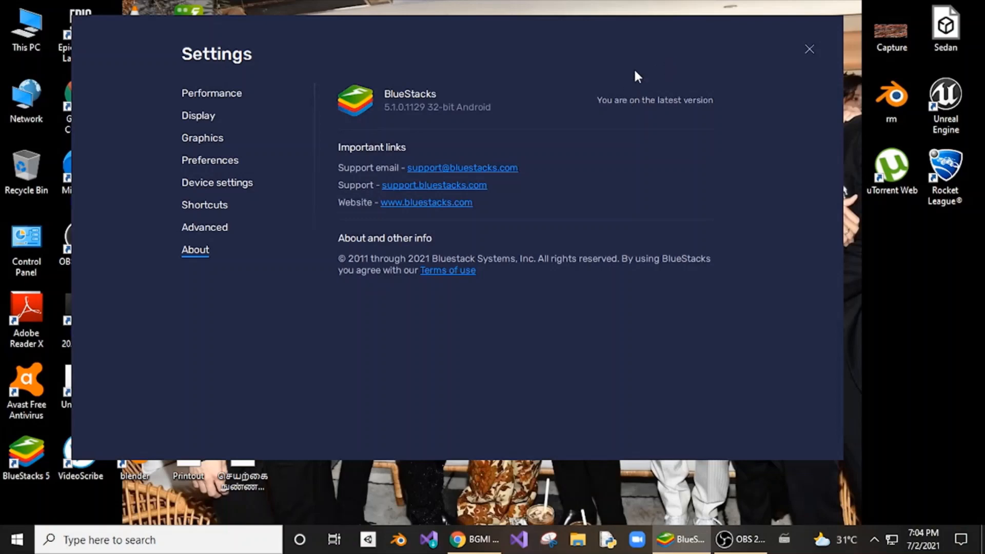
pyautogui.moveTo(621, 250)
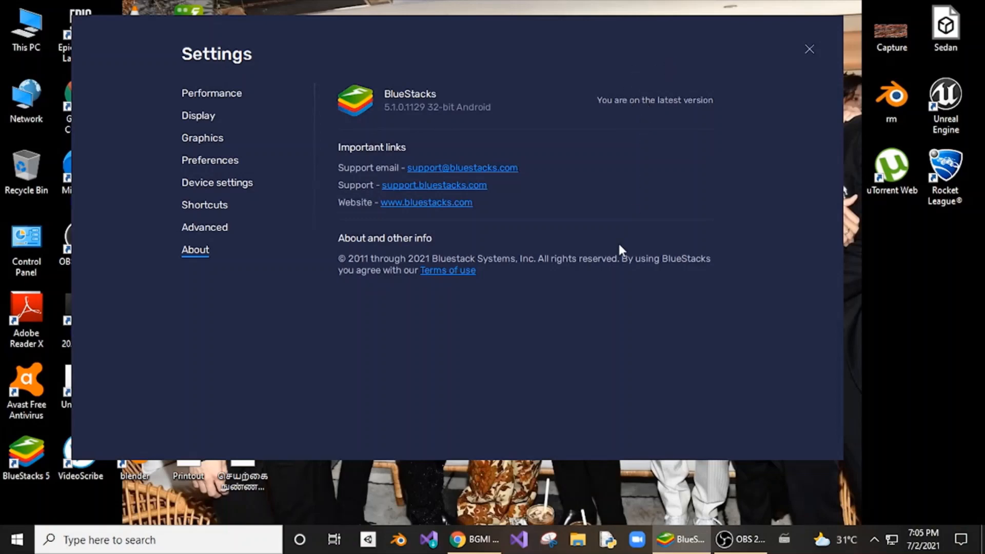
pyautogui.click(584, 540)
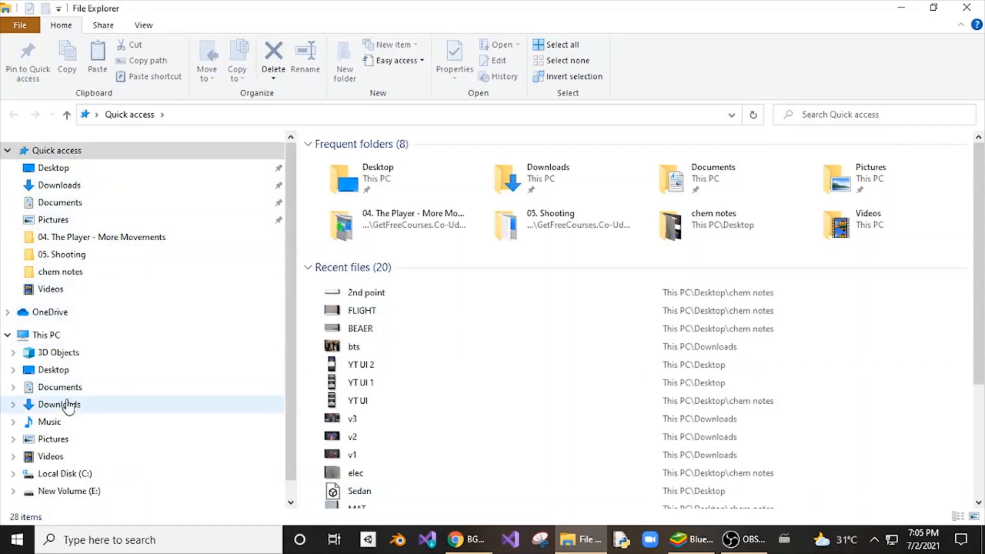
# - Show the Downloads folder containing the BlueStacksMicroInstaller 5.1.0.1129 file
pyautogui.doubleClick(60, 404)
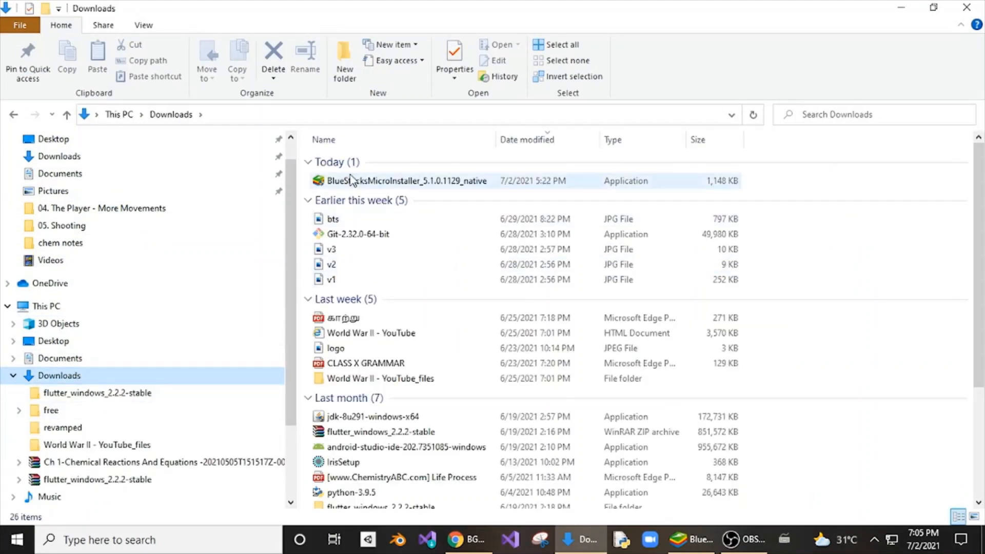
pyautogui.moveTo(368, 173)
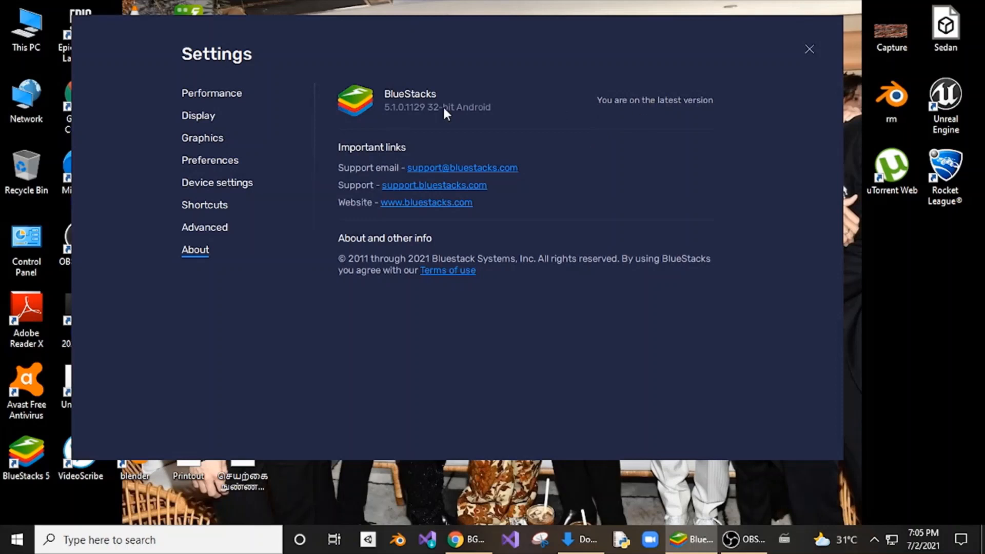
pyautogui.moveTo(760, 82)
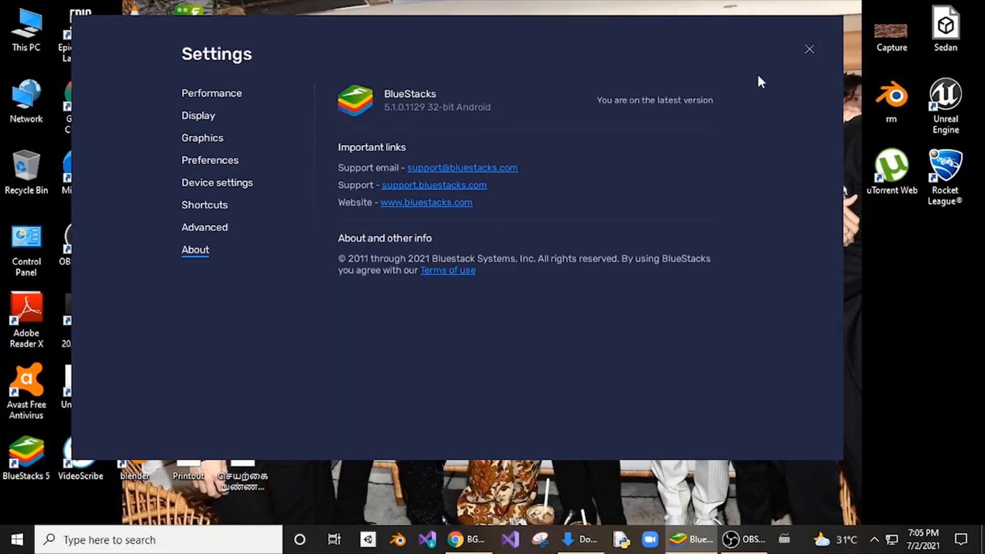
# - Close Settings and launch Battlegrounds India from the home screen
pyautogui.click(809, 49)
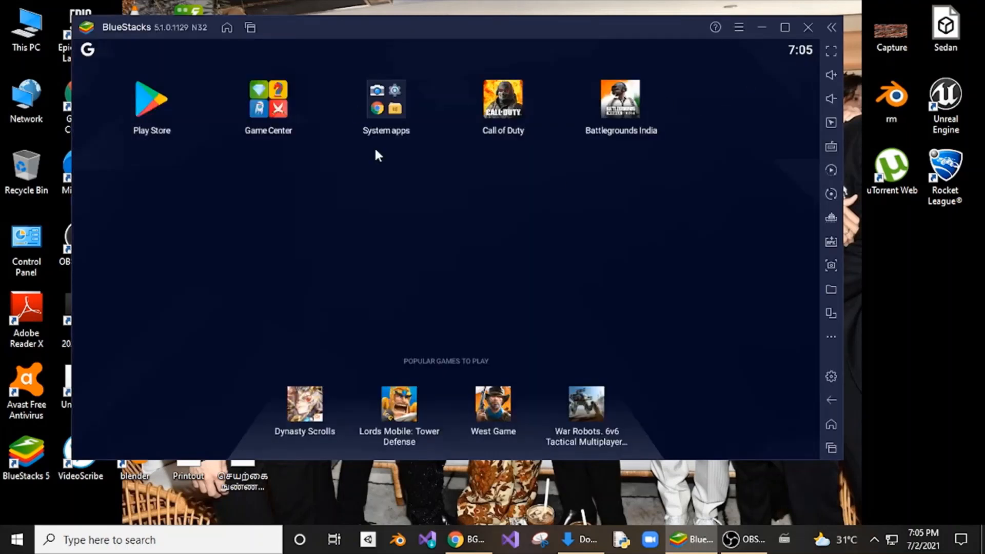
pyautogui.click(620, 99)
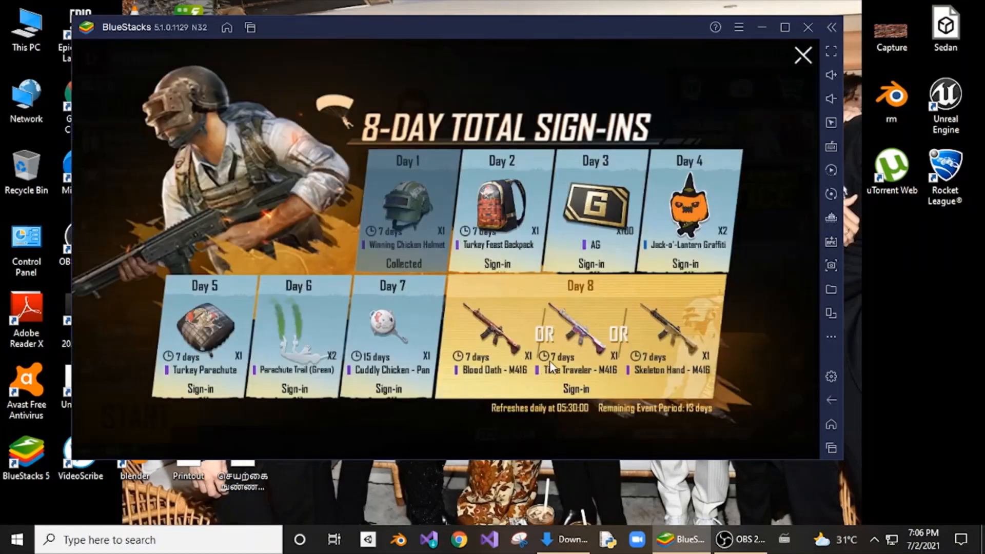
# - Dismiss the sign-in rewards and server notice, then bring up Classic mode selection
pyautogui.click(802, 55)
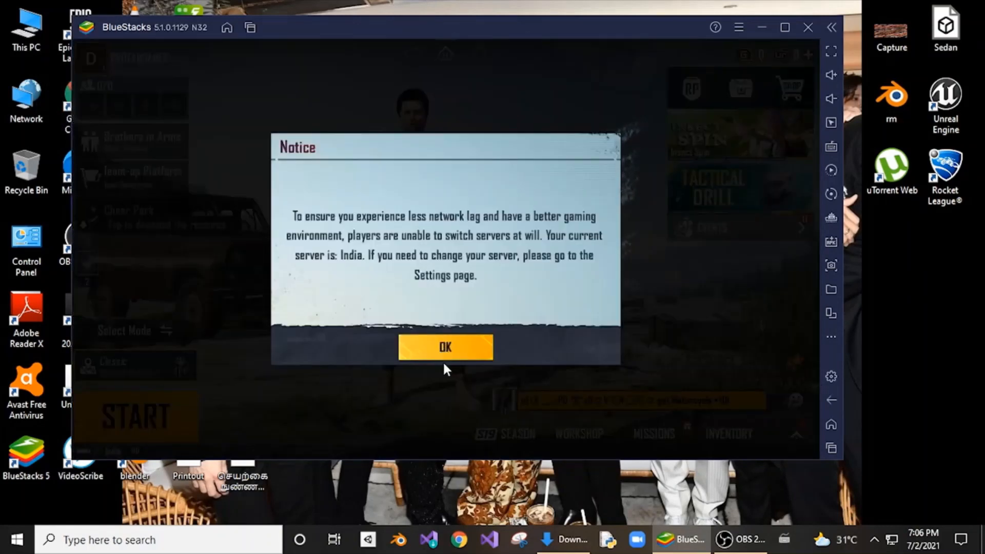
pyautogui.click(444, 348)
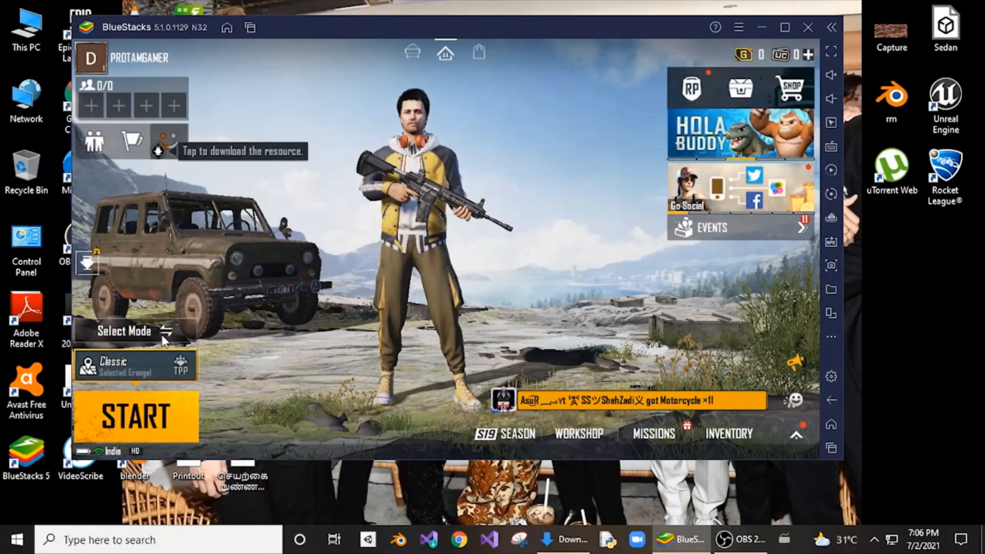
pyautogui.click(124, 331)
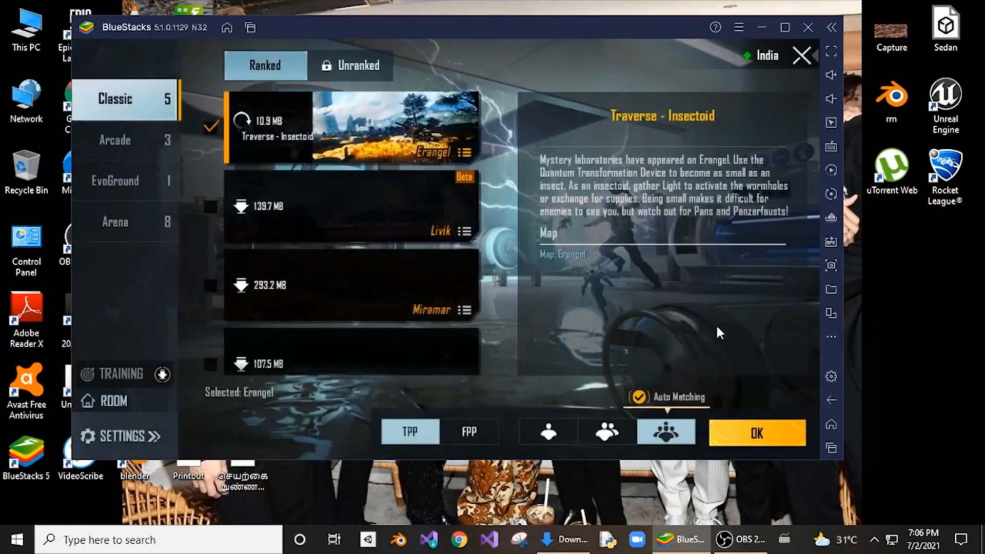
pyautogui.moveTo(650, 360)
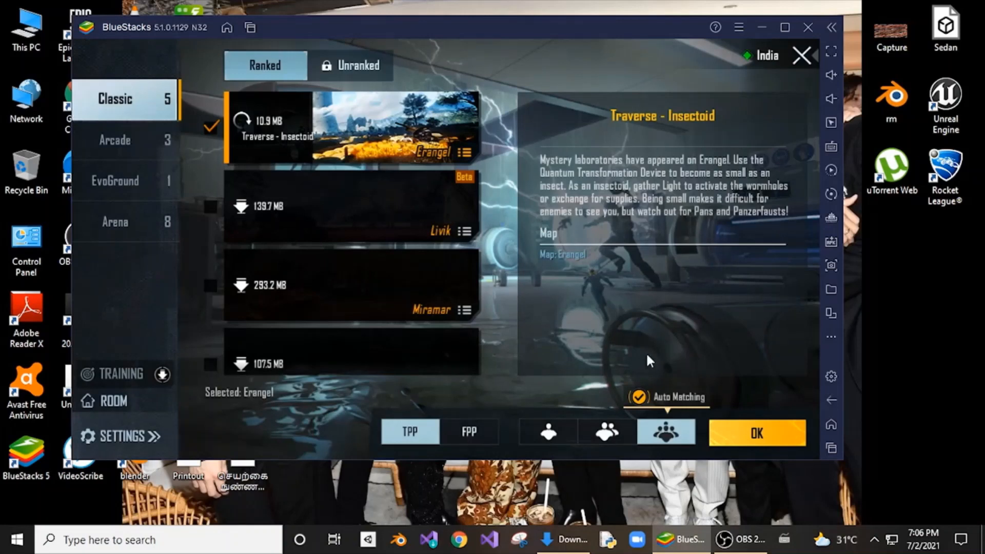